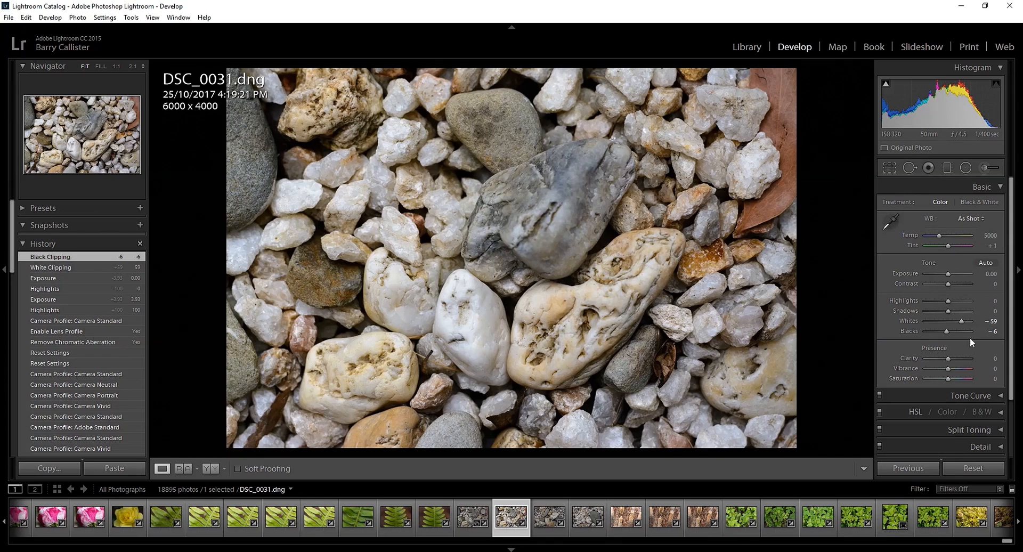
- Drag Shadows up to +52, then settle it back at +14
{"action": "left_click_drag", "start_coordinate": [963, 312], "coordinate": [947, 311]}
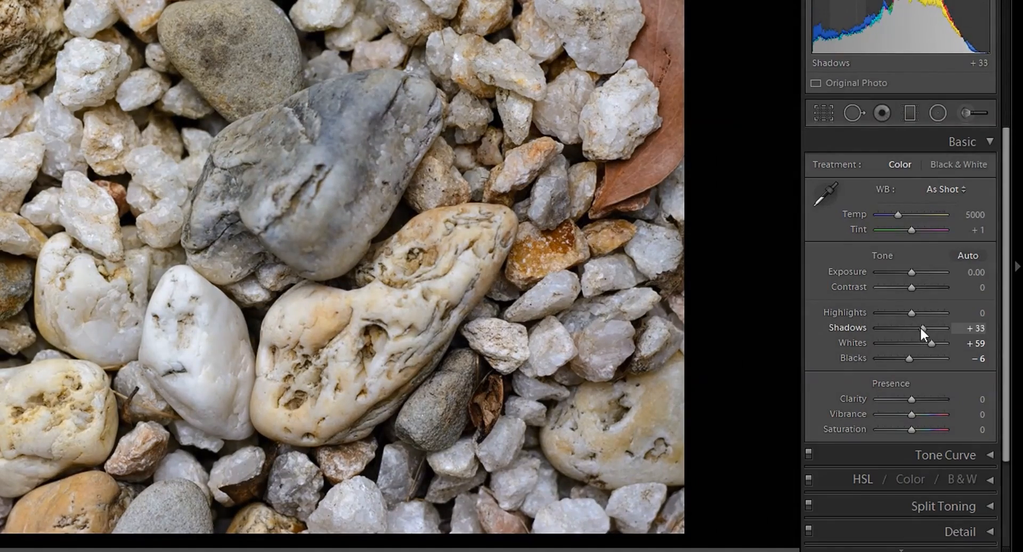
{"action": "left_click_drag", "start_coordinate": [923, 328], "coordinate": [946, 328]}
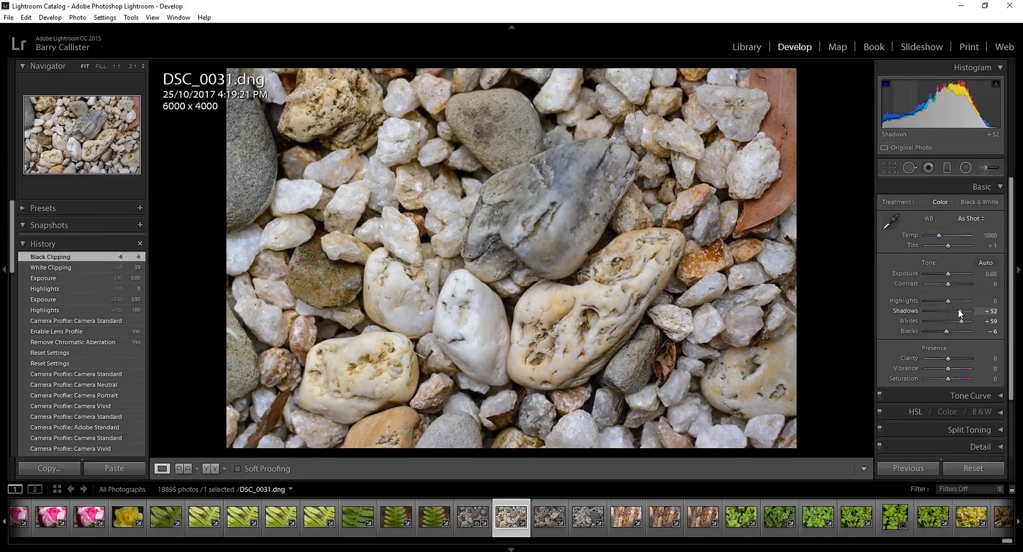
{"action": "left_click_drag", "start_coordinate": [959, 312], "coordinate": [950, 311]}
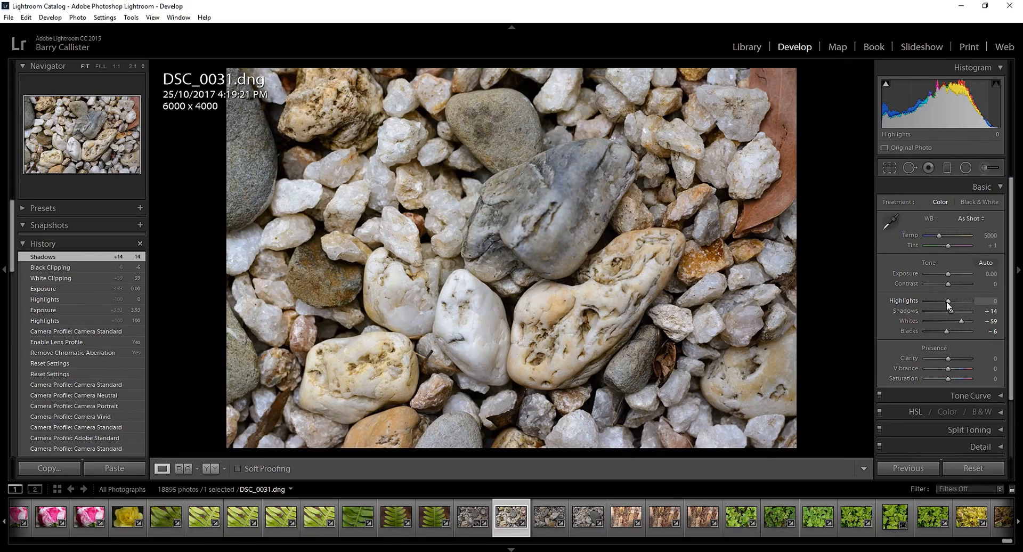
{"action": "left_click_drag", "start_coordinate": [950, 301], "coordinate": [972, 301]}
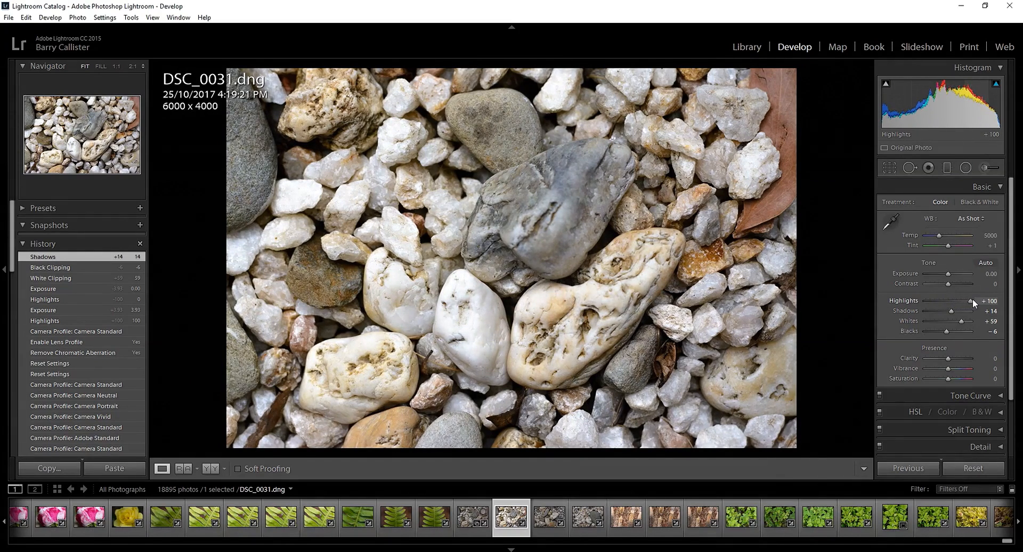
{"action": "left_click_drag", "start_coordinate": [972, 301], "coordinate": [947, 301]}
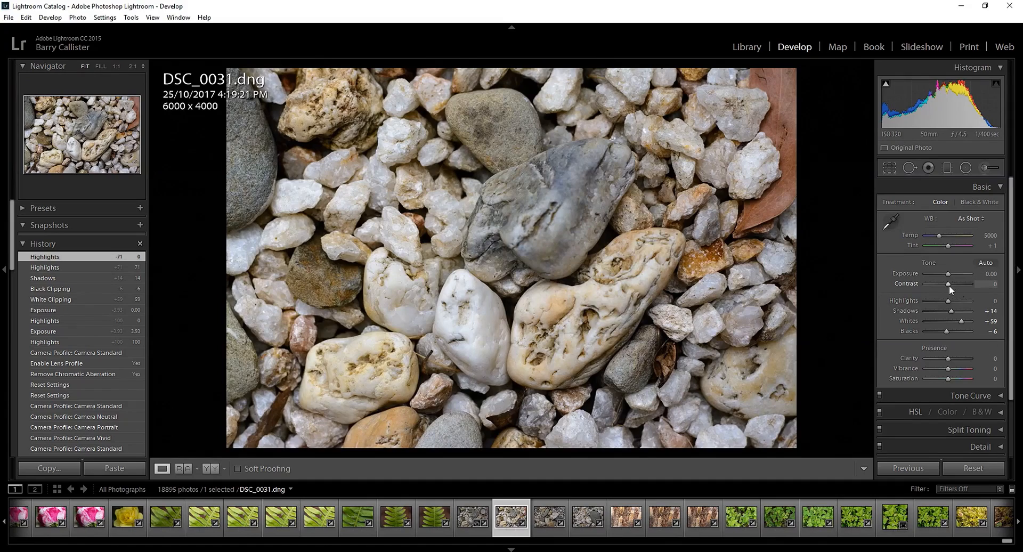
- Try Contrast at +86, -14 and -33, then finish at +21
{"action": "left_click_drag", "start_coordinate": [950, 287], "coordinate": [947, 287]}
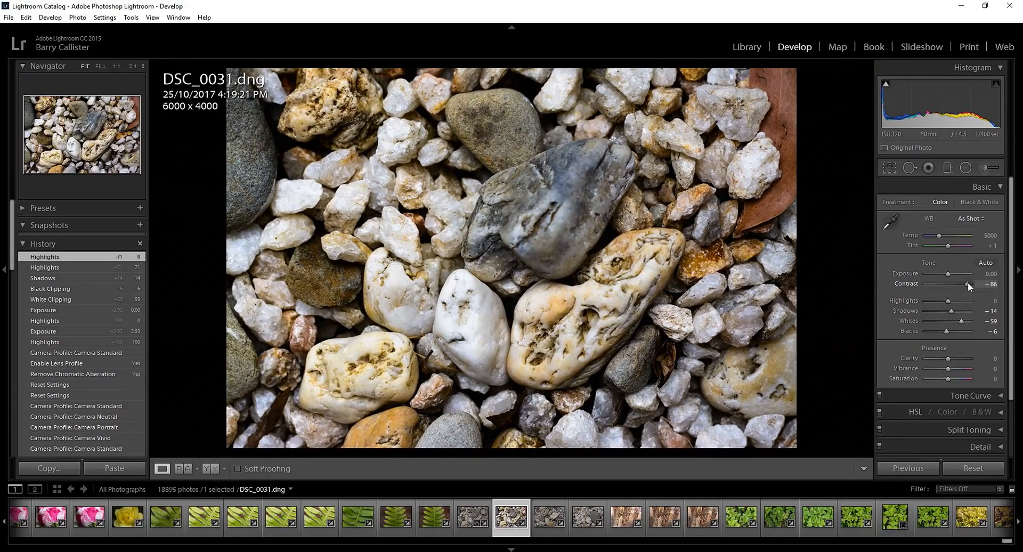
{"action": "left_click_drag", "start_coordinate": [968, 284], "coordinate": [945, 284]}
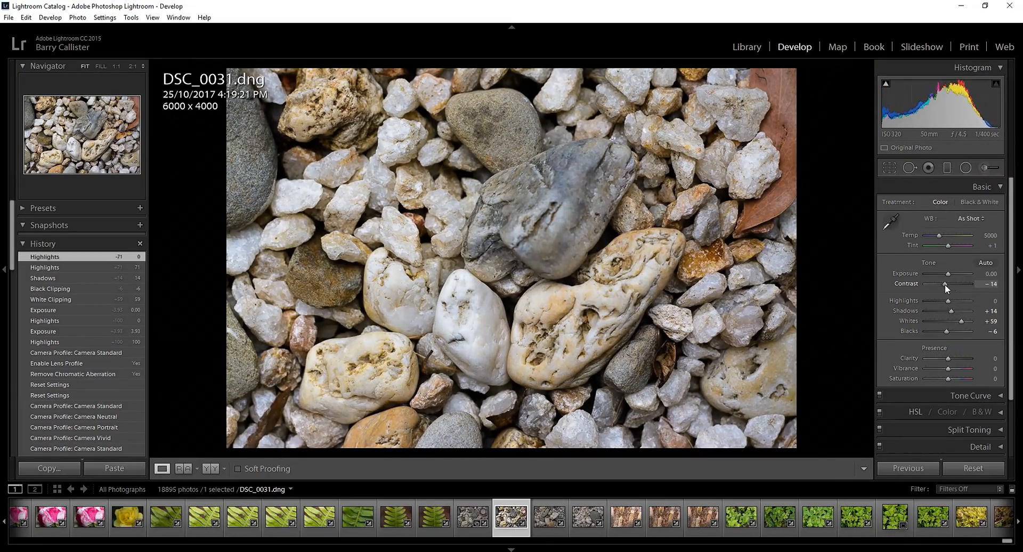
{"action": "left_click_drag", "start_coordinate": [963, 284], "coordinate": [943, 284]}
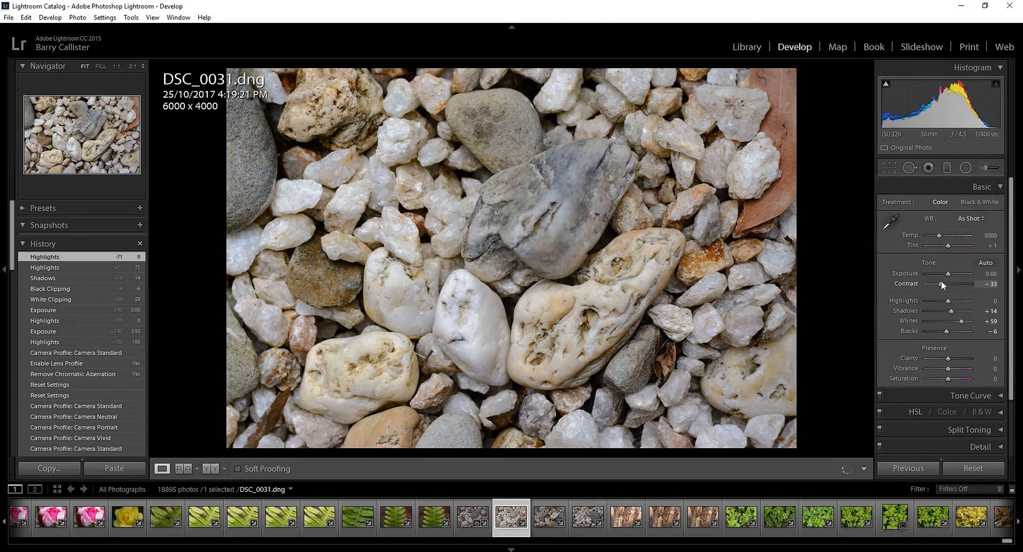
{"action": "left_click_drag", "start_coordinate": [942, 285], "coordinate": [972, 284]}
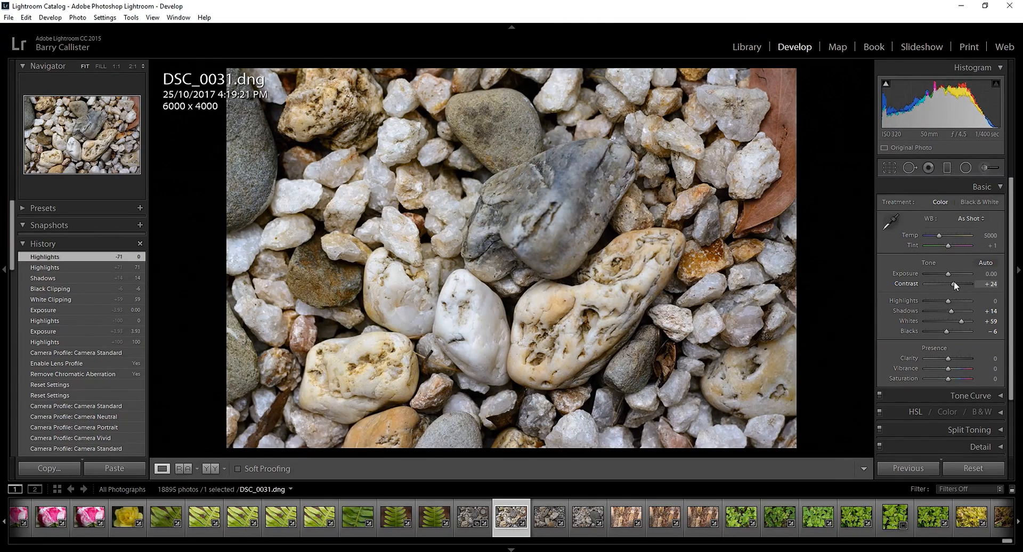
{"action": "left_click_drag", "start_coordinate": [963, 285], "coordinate": [953, 285]}
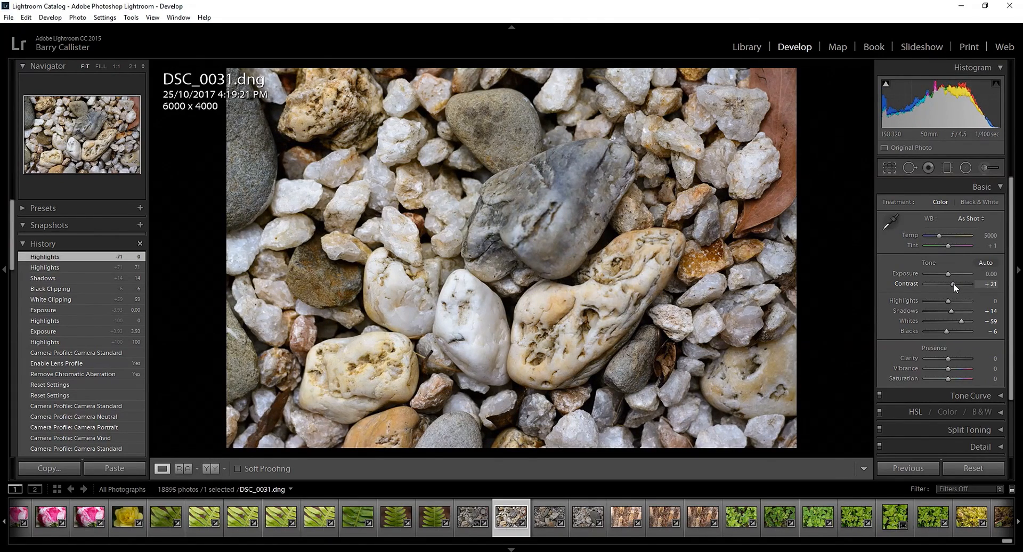